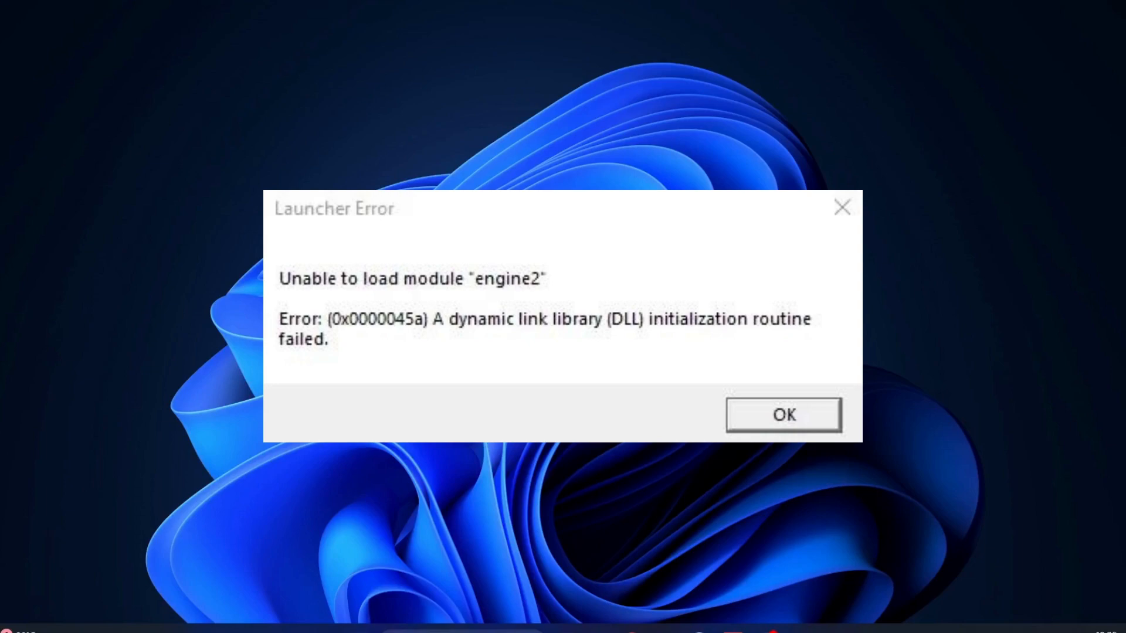
Dismiss the engine2 Launcher Error dialog with OK.
left_click(782, 413)
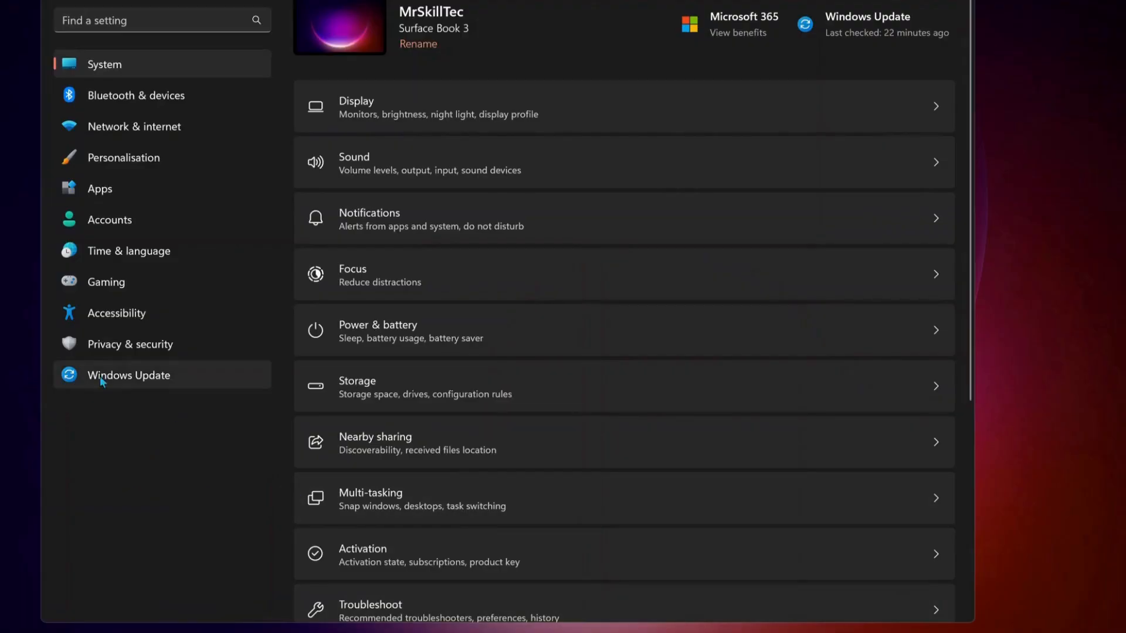
Go to the Windows Update page to have Windows check for updates.
left_click(129, 375)
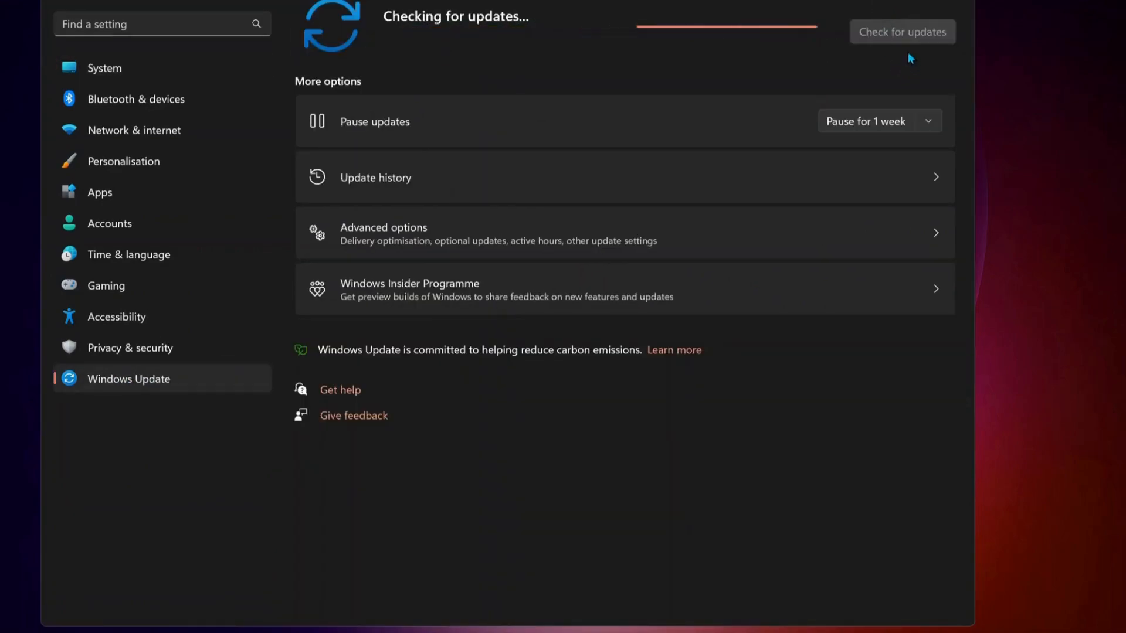
mouse_move(777, 43)
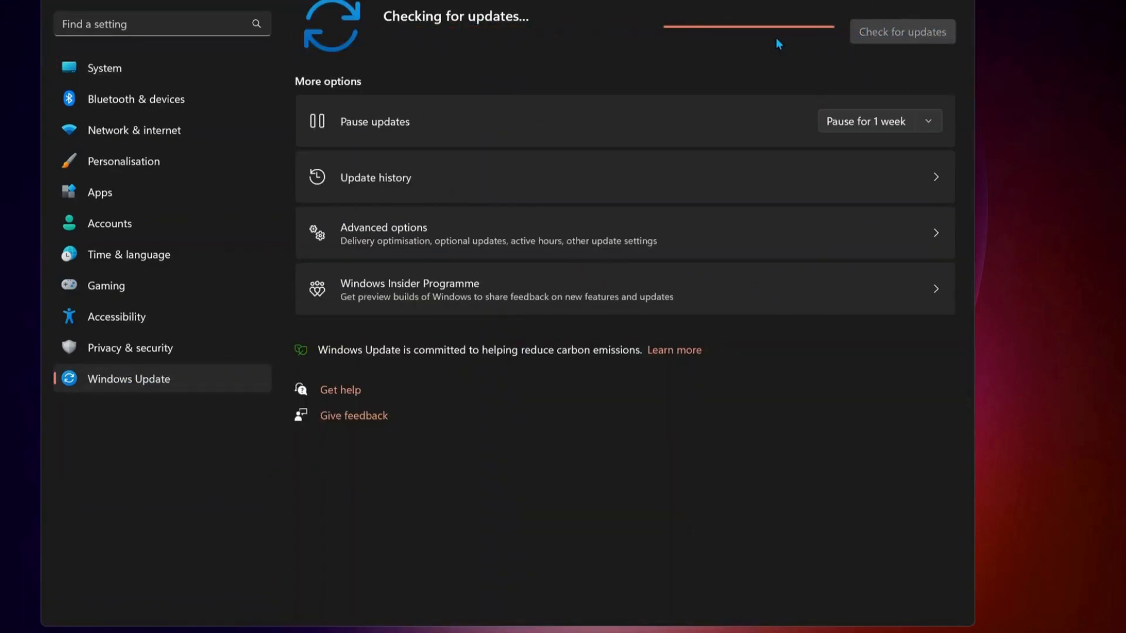
mouse_move(731, 44)
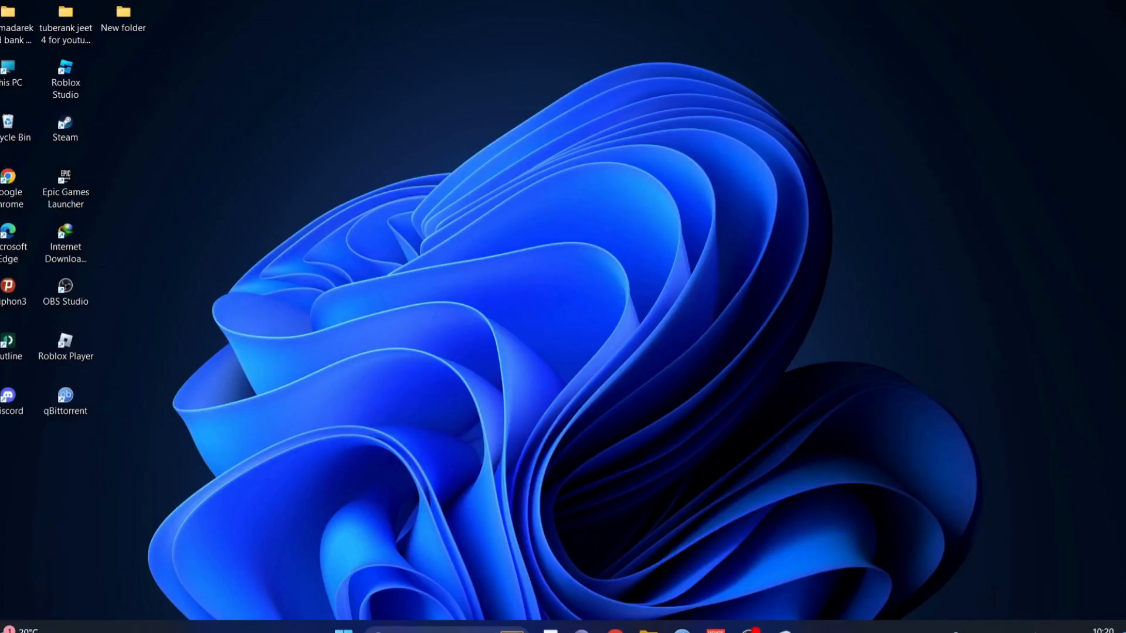
Launch Device Manager from the Start menu tools and pick the Display adapters category.
right_click(344, 630)
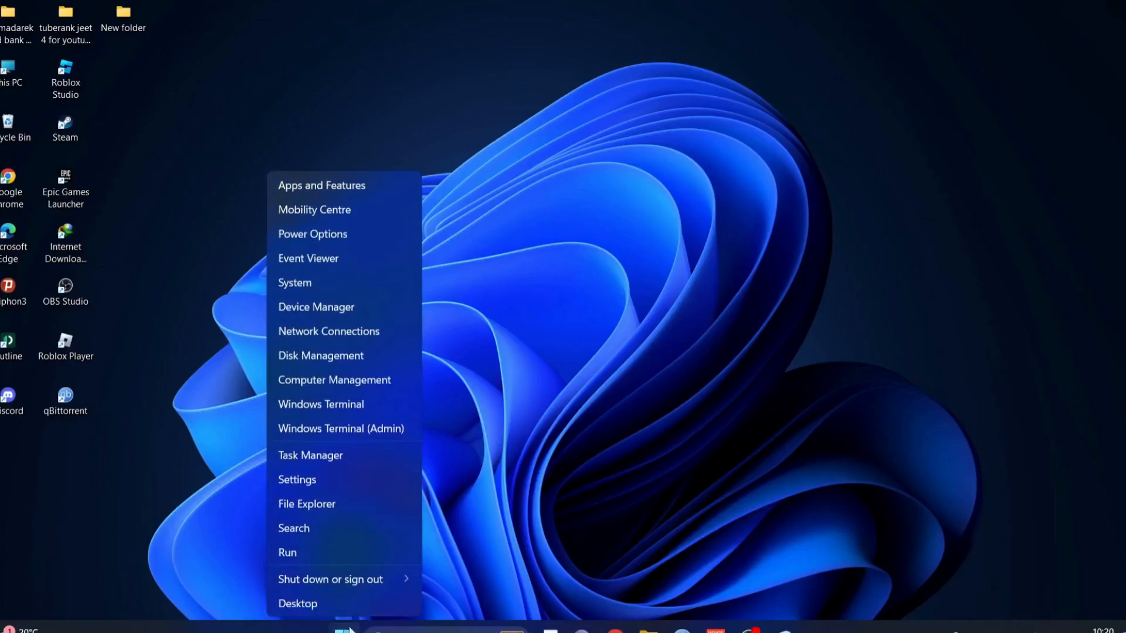
mouse_move(316, 306)
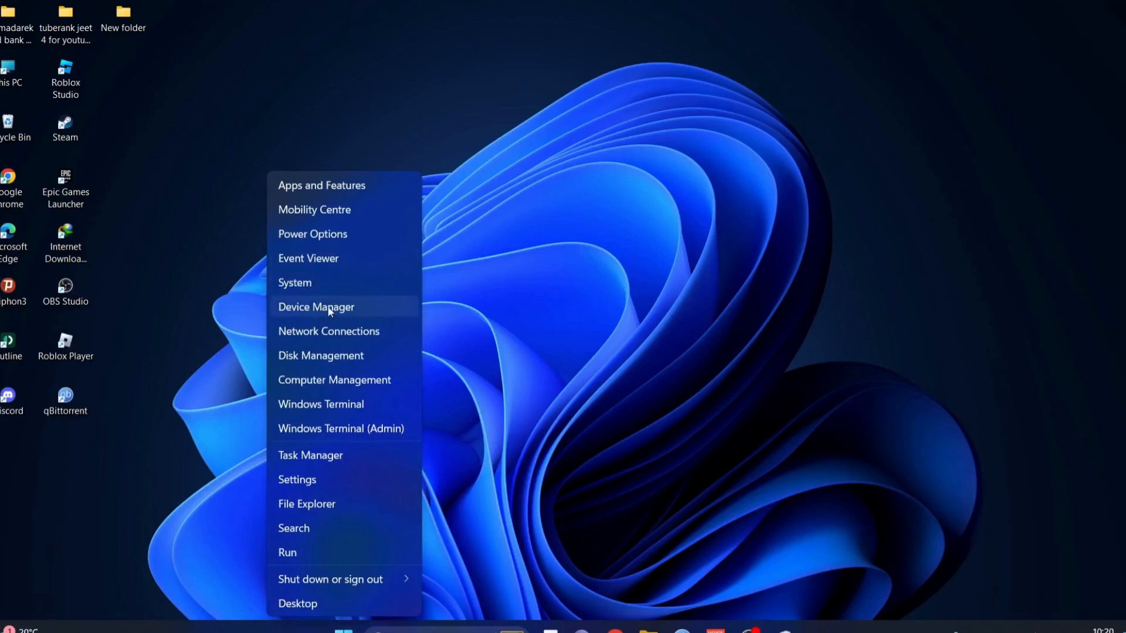
left_click(315, 306)
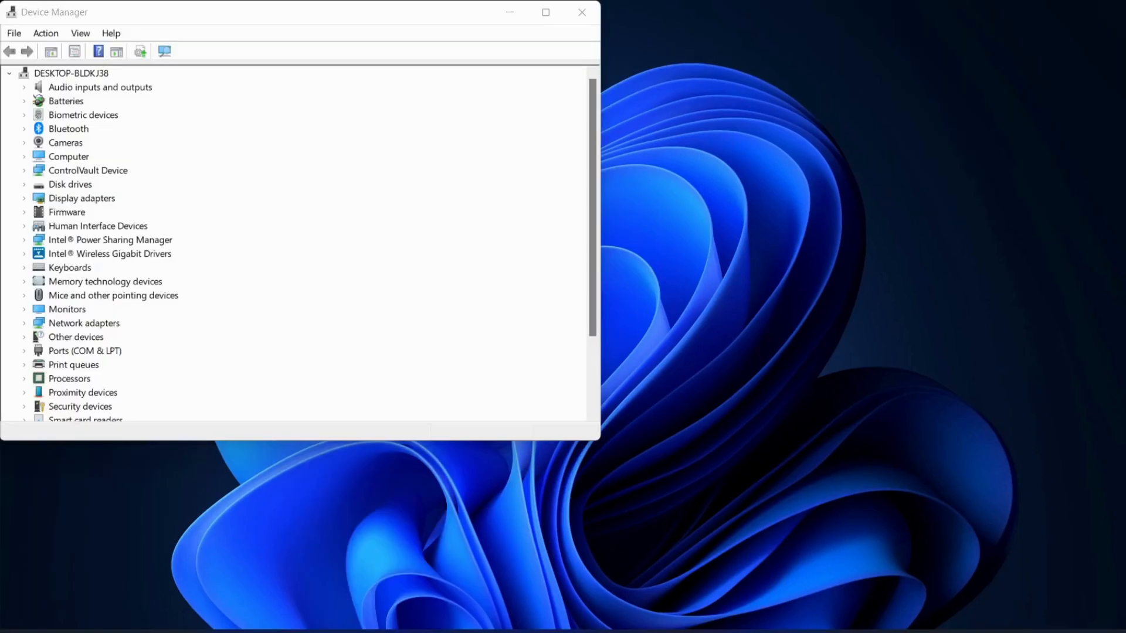
left_click(81, 197)
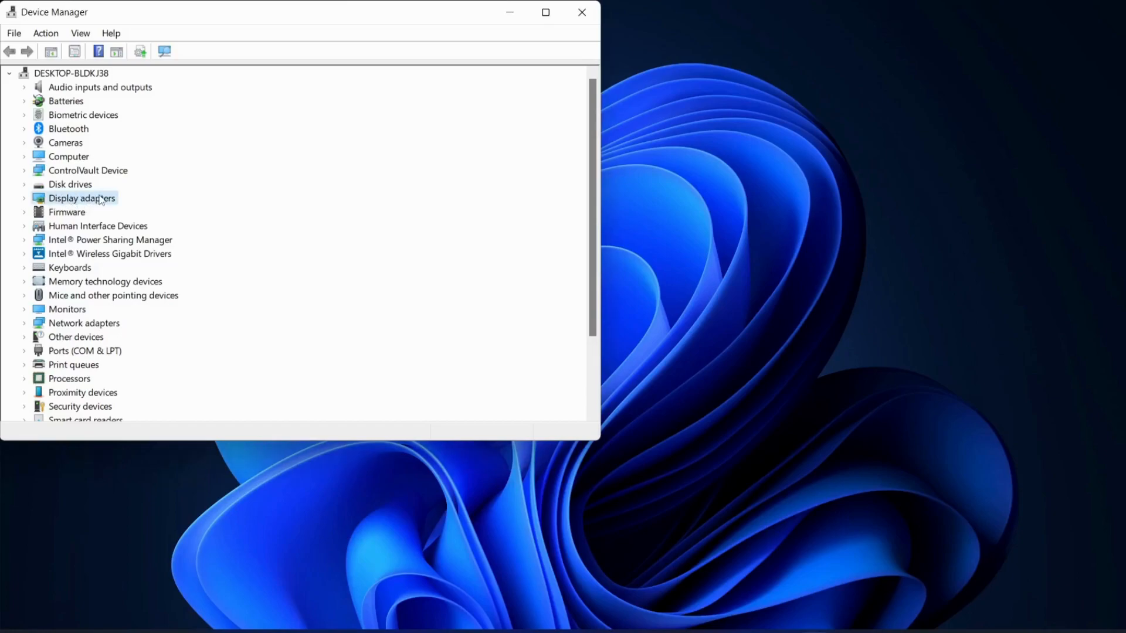
mouse_move(101, 202)
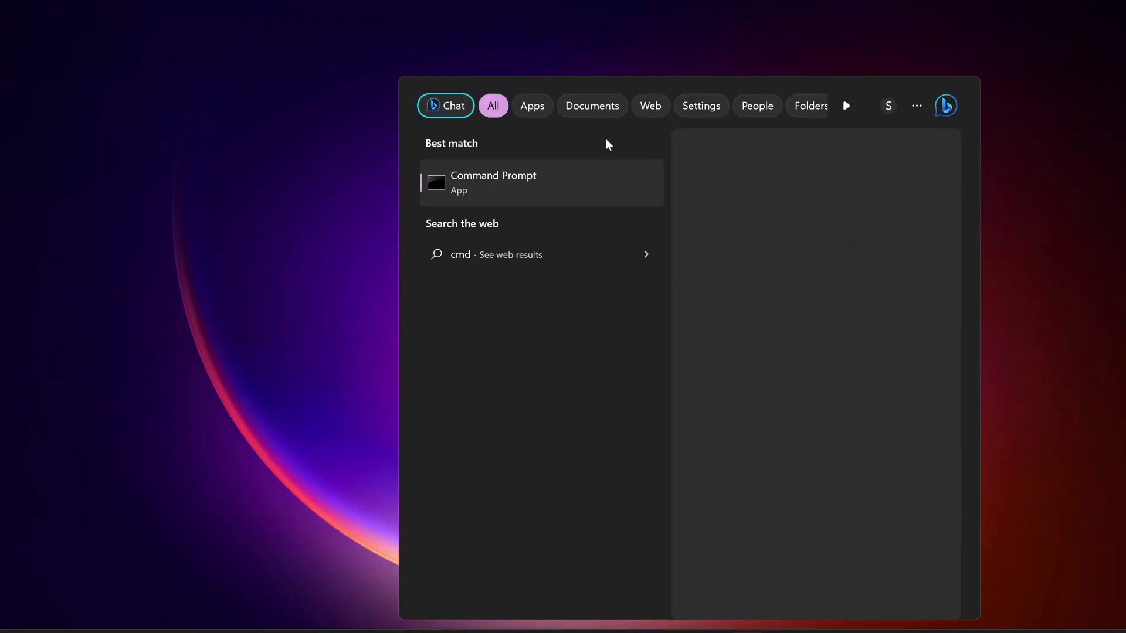
mouse_move(682, 292)
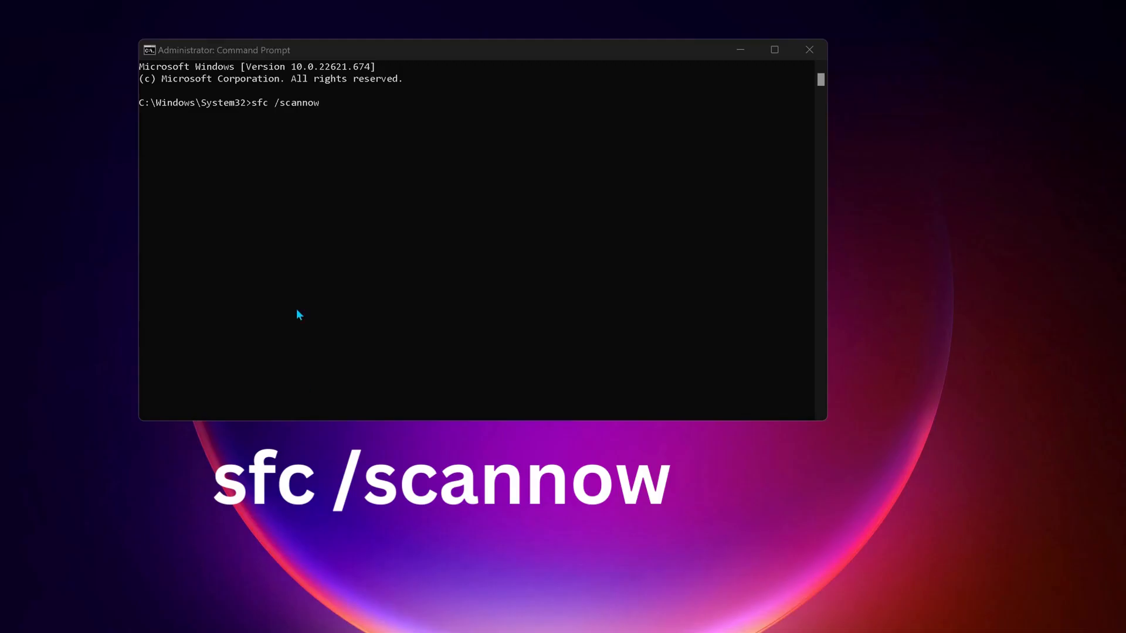
mouse_move(258, 119)
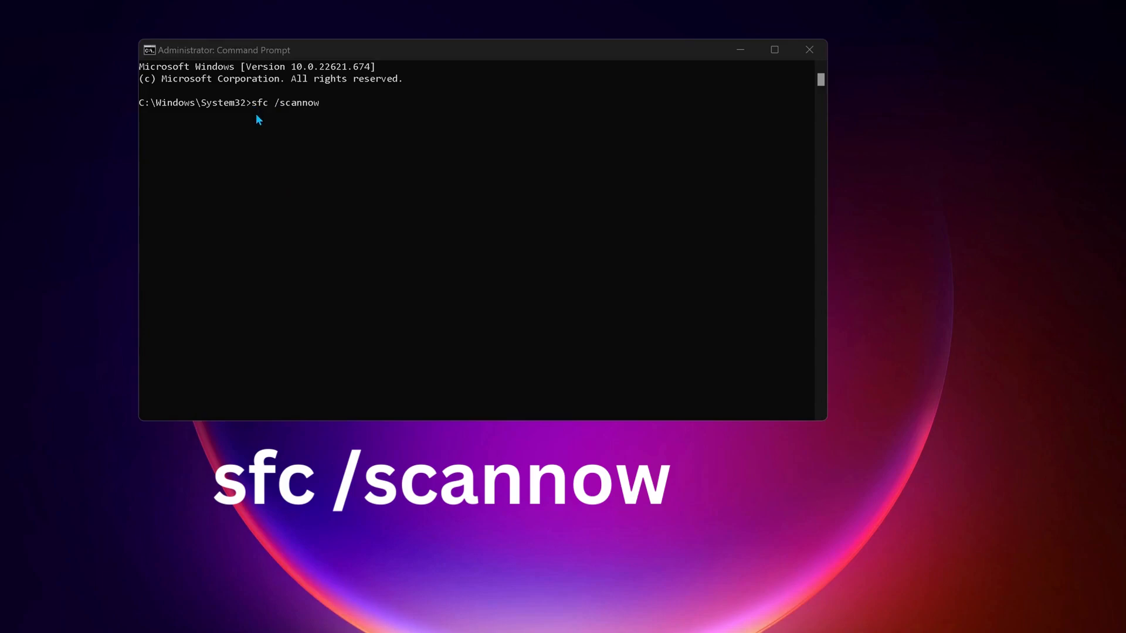
mouse_move(288, 115)
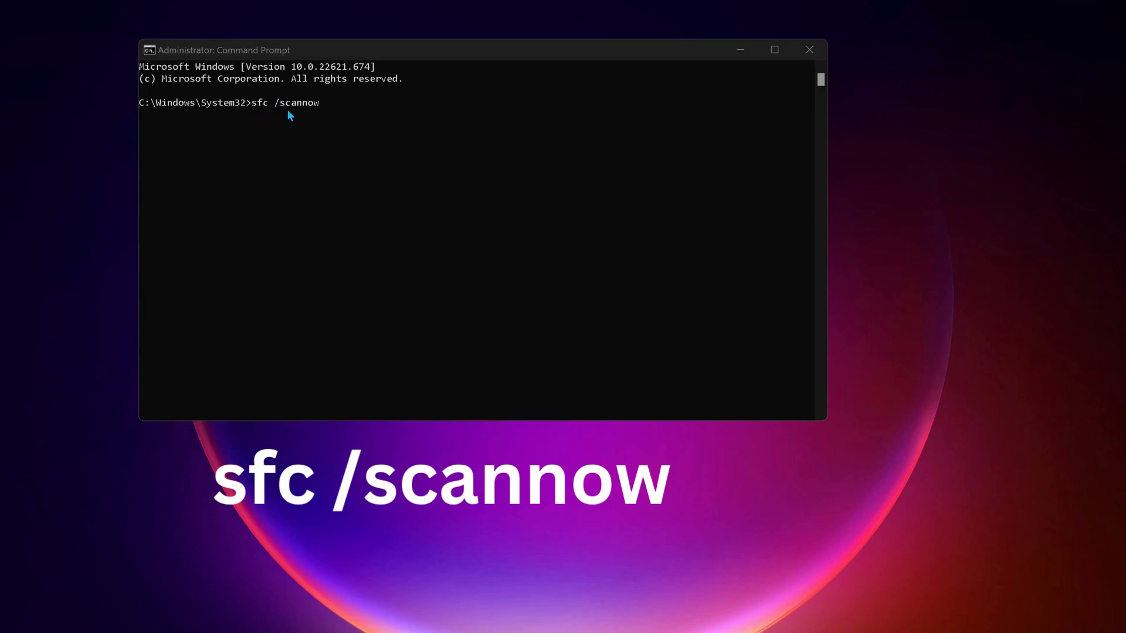
mouse_move(337, 119)
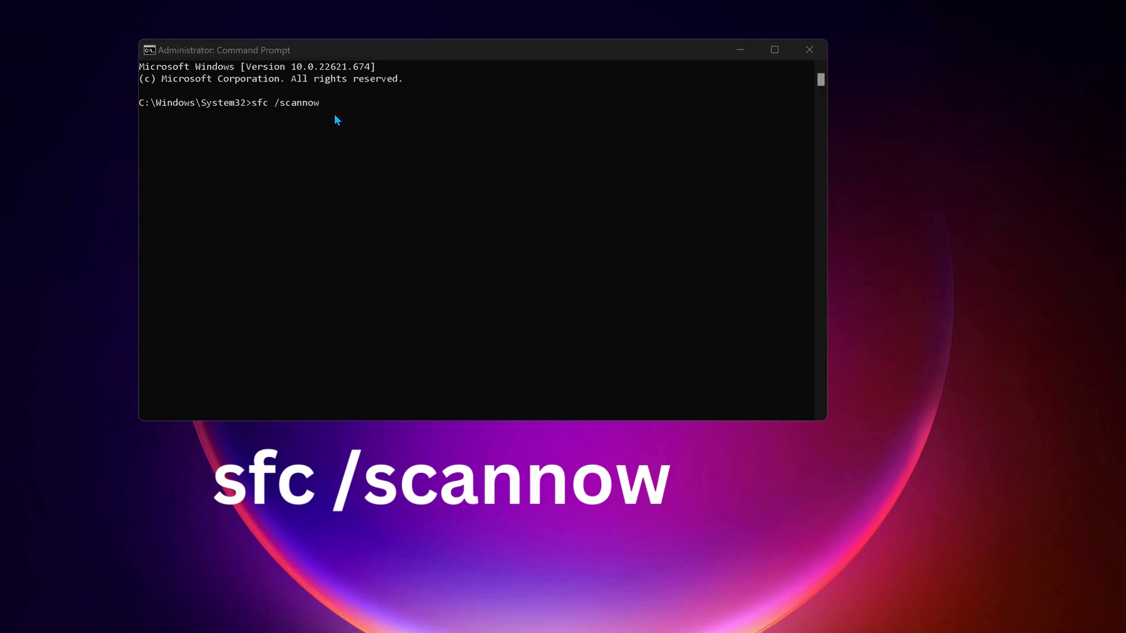
Run sfc /scannow in the administrator Command Prompt.
key("Return")
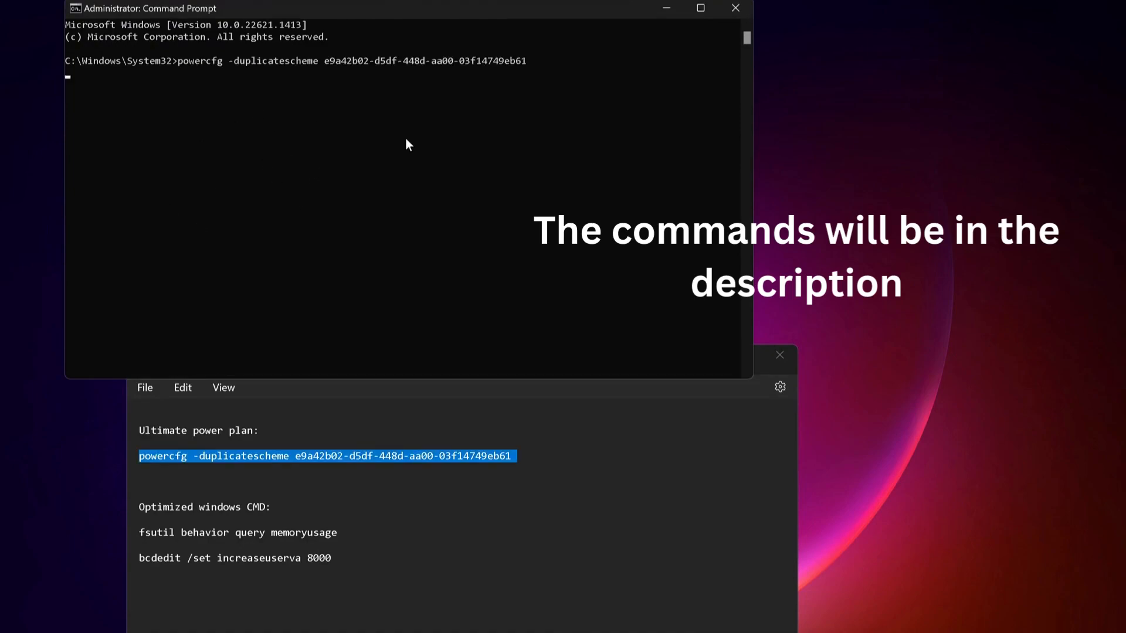
Run powercfg -duplicatescheme and pick up the fsutil memory usage query from the notes.
key("Return")
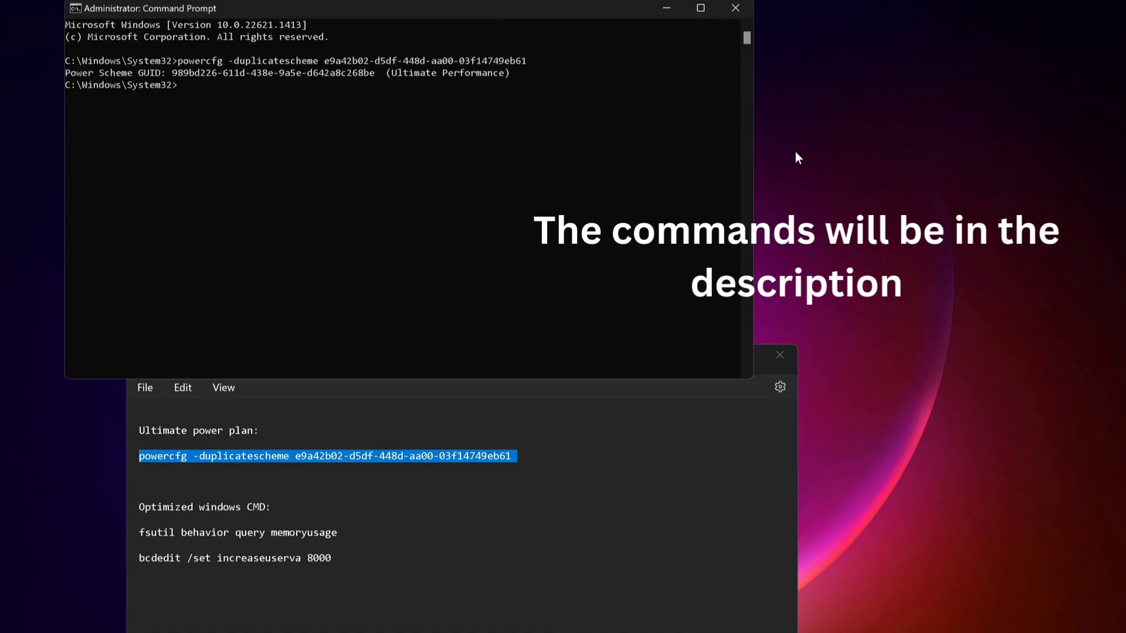
triple_click(244, 490)
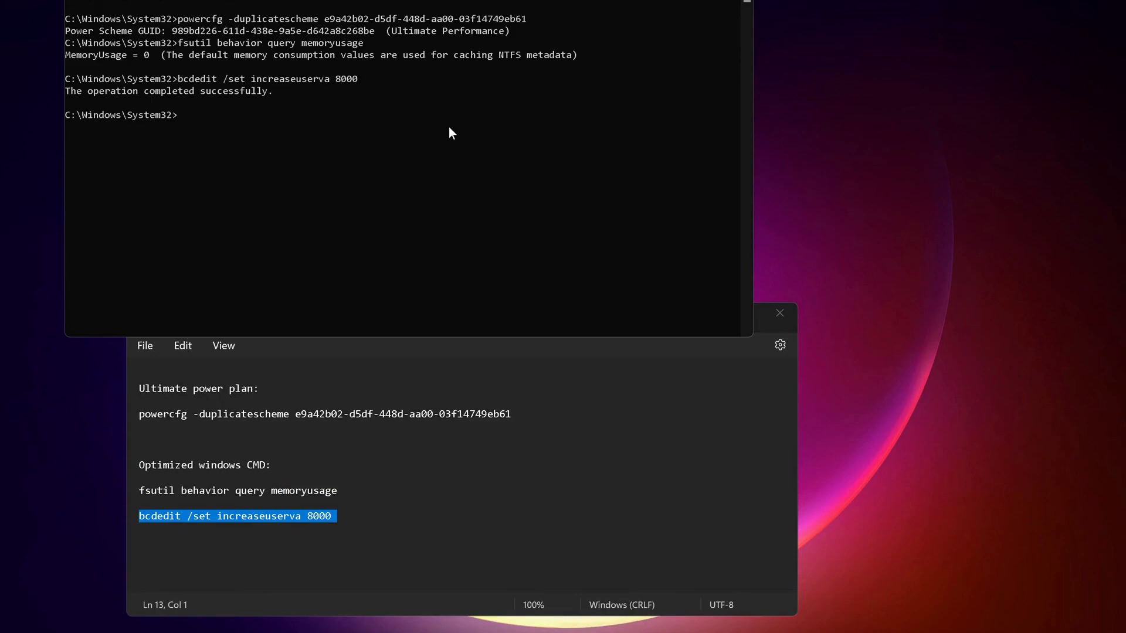
mouse_move(843, 240)
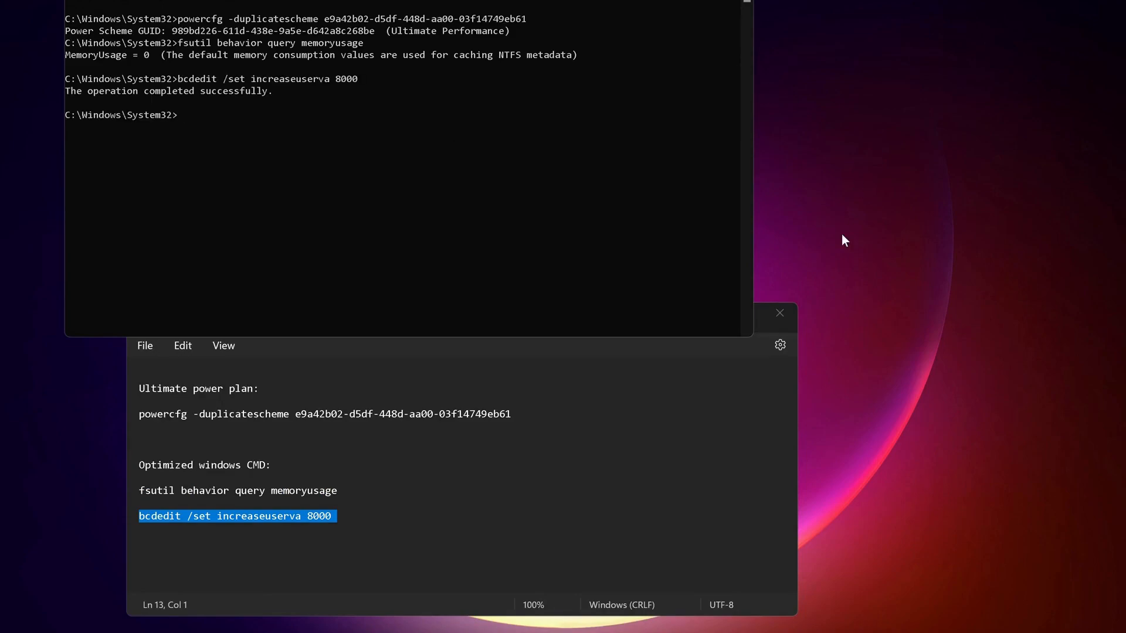
mouse_move(727, 159)
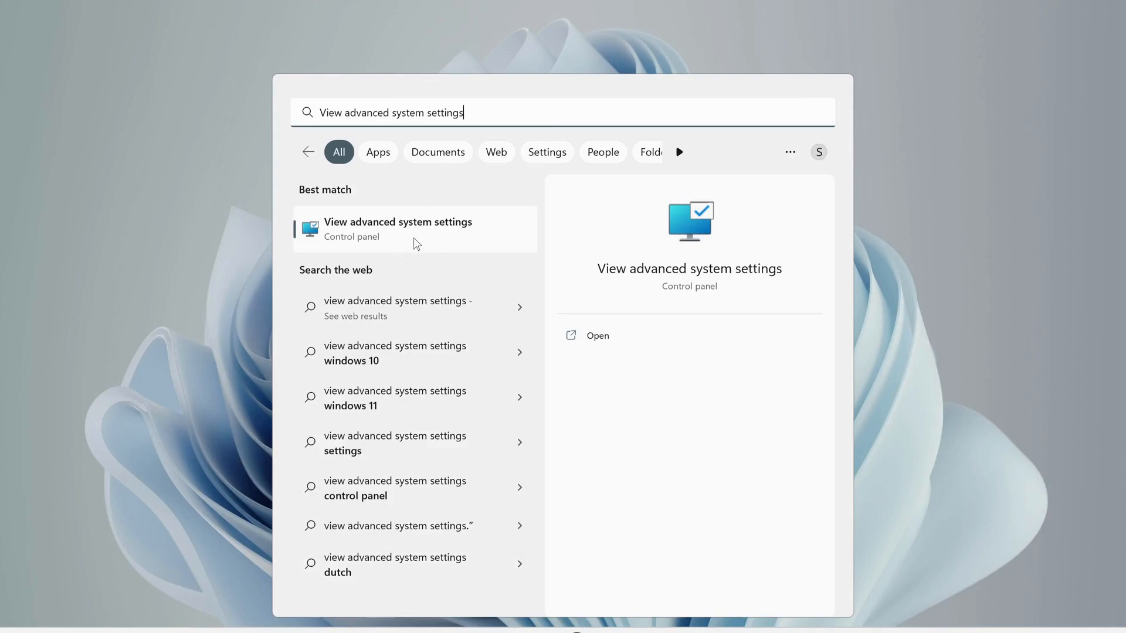
Set Performance Options to best performance and reach the Virtual Memory paging file settings.
left_click(397, 229)
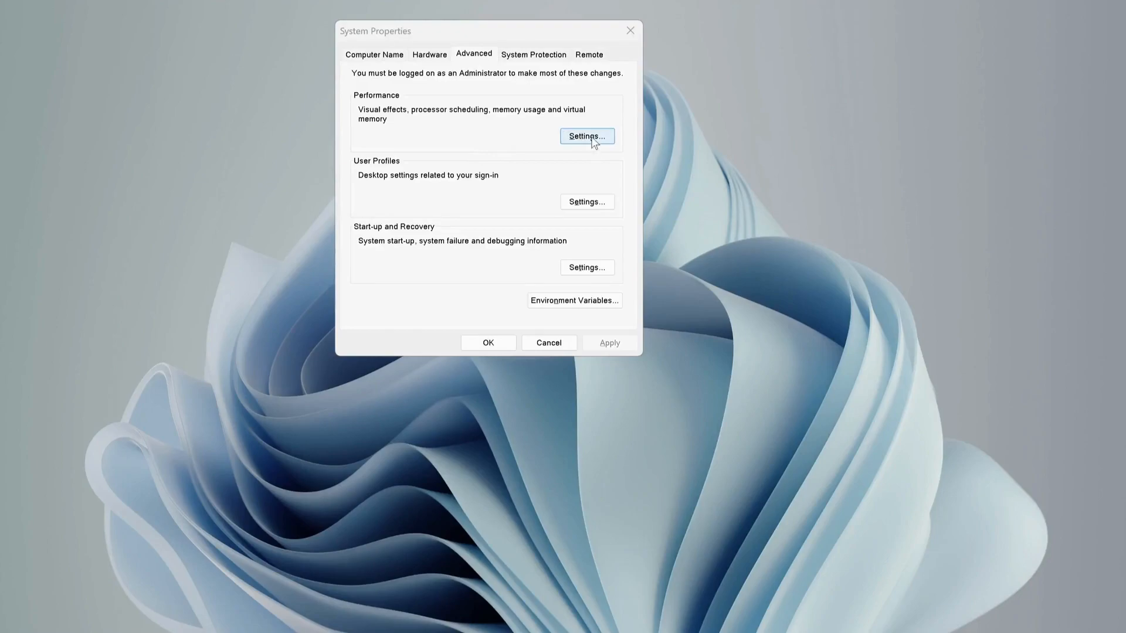
left_click(586, 136)
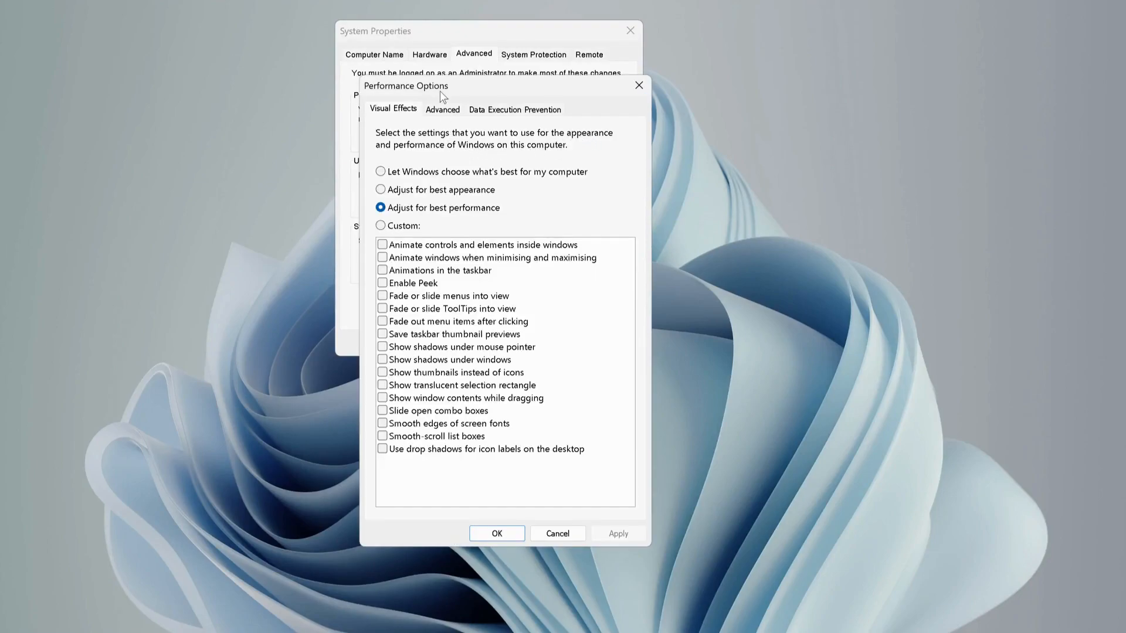
left_click(442, 109)
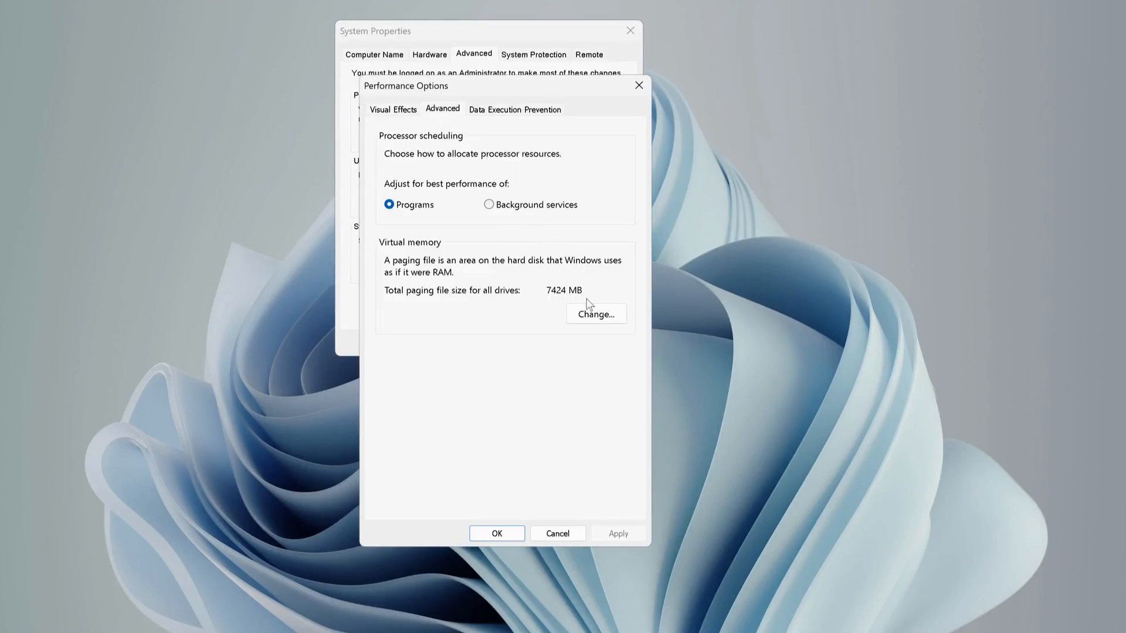
left_click(596, 314)
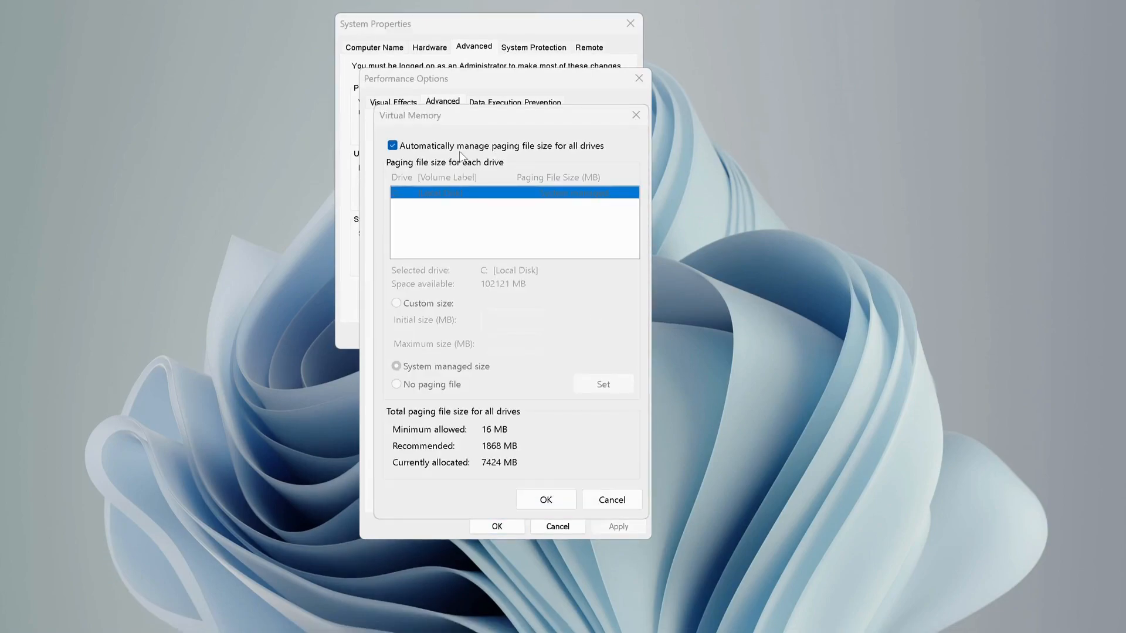
Turn off automatic paging file management and enter a custom initial size of 1868 MB.
left_click(393, 146)
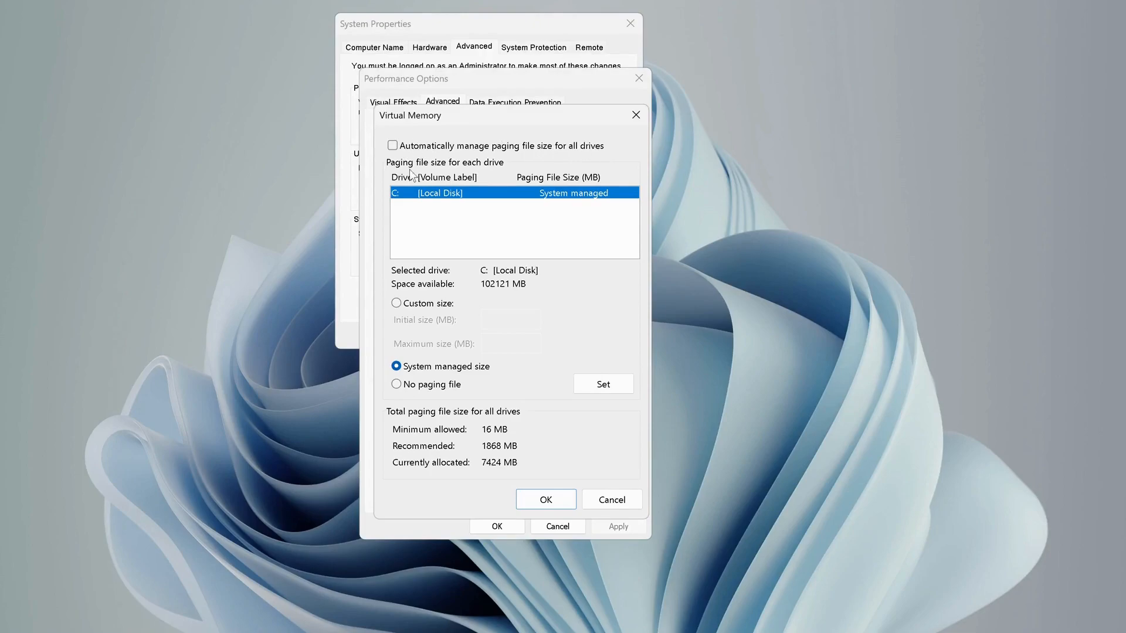
mouse_move(480, 229)
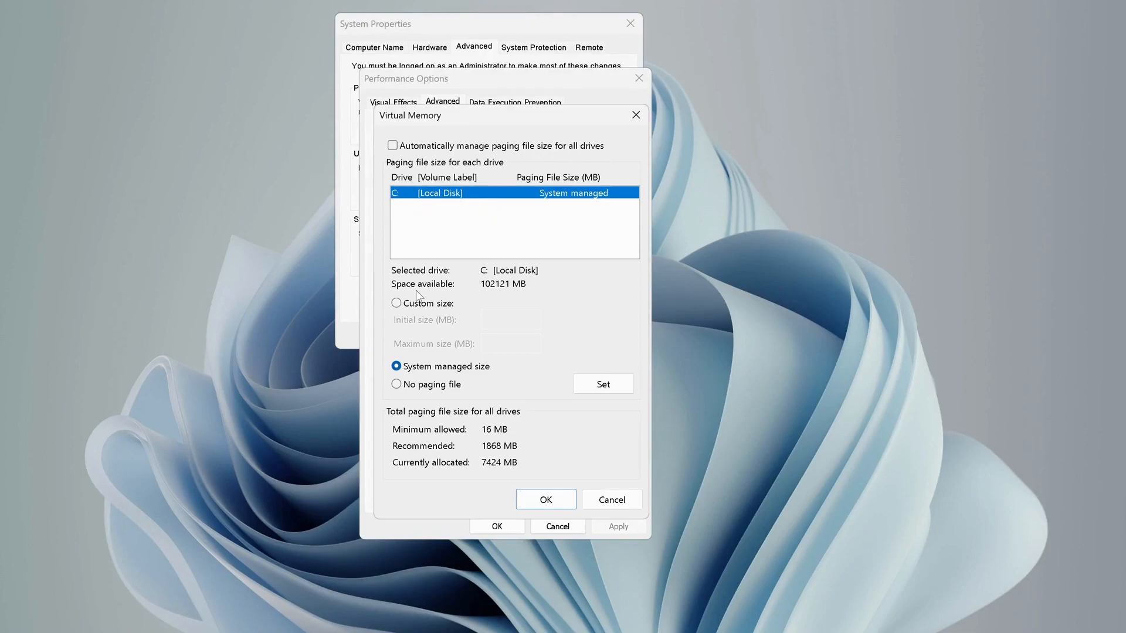
left_click(395, 303)
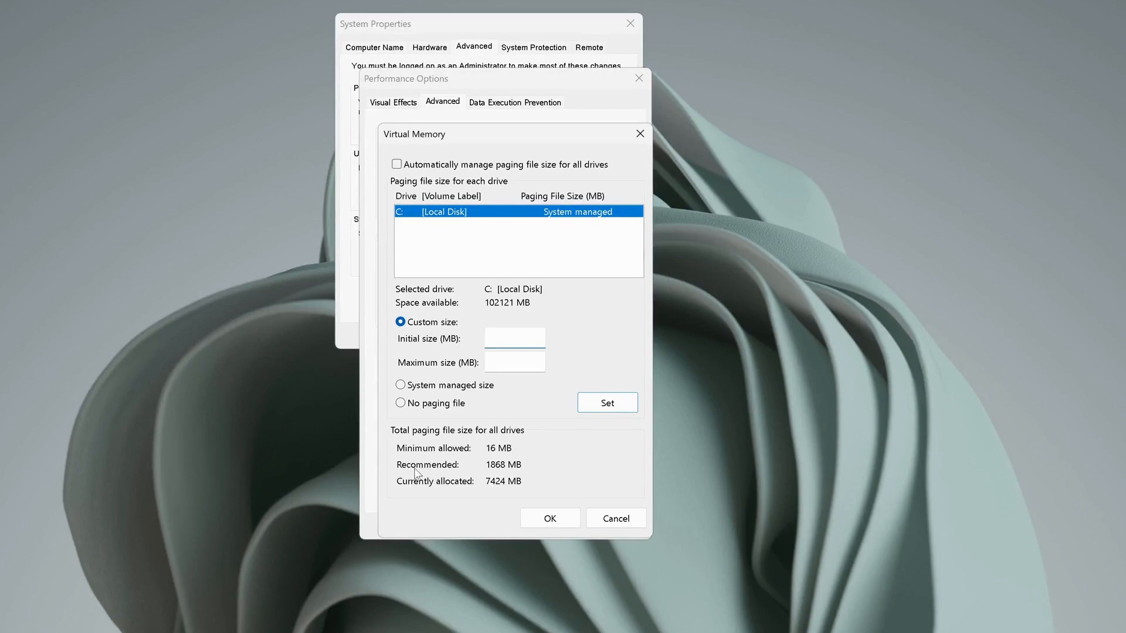
mouse_move(510, 474)
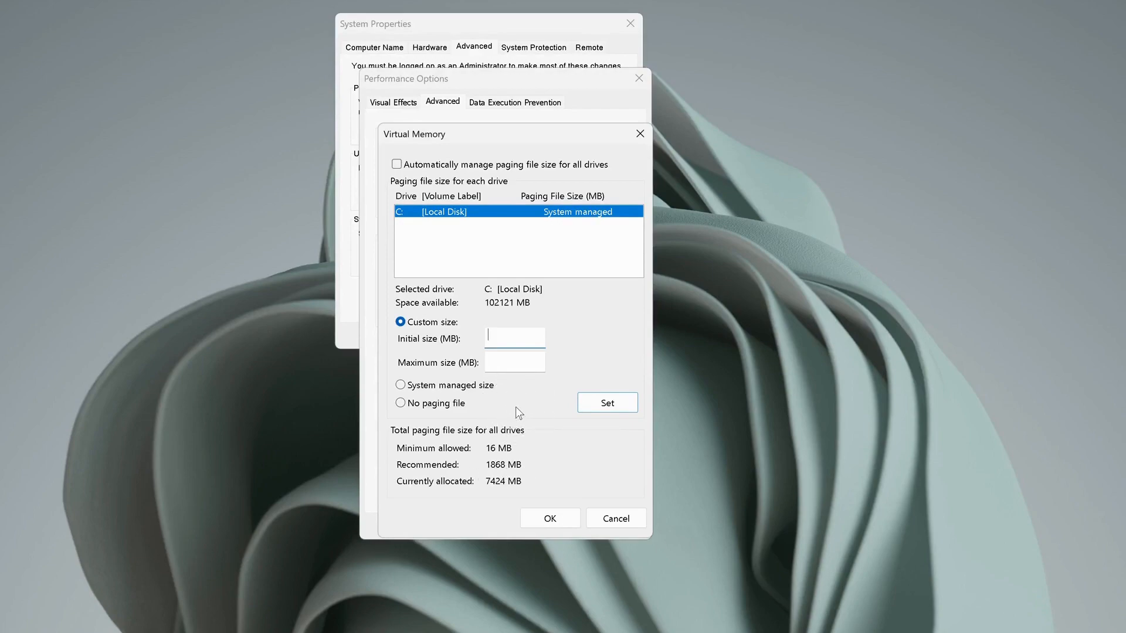
type("1868")
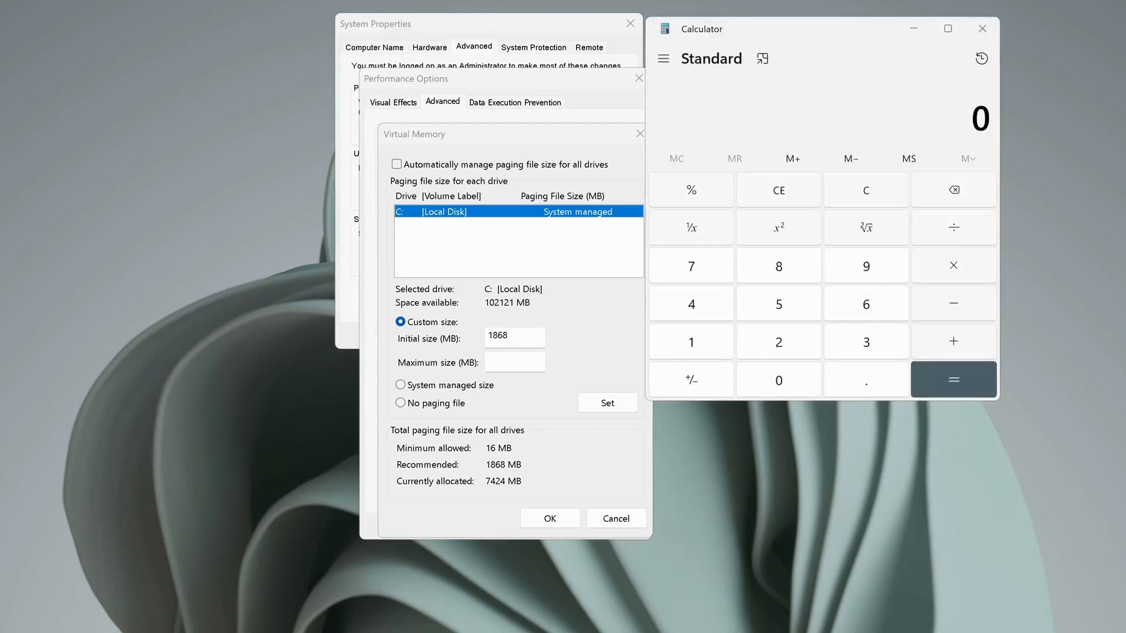
Work out 1868 × 1.5 in Calculator, set 2082 MB maximum, and apply the paging file to drive C.
left_click(777, 266)
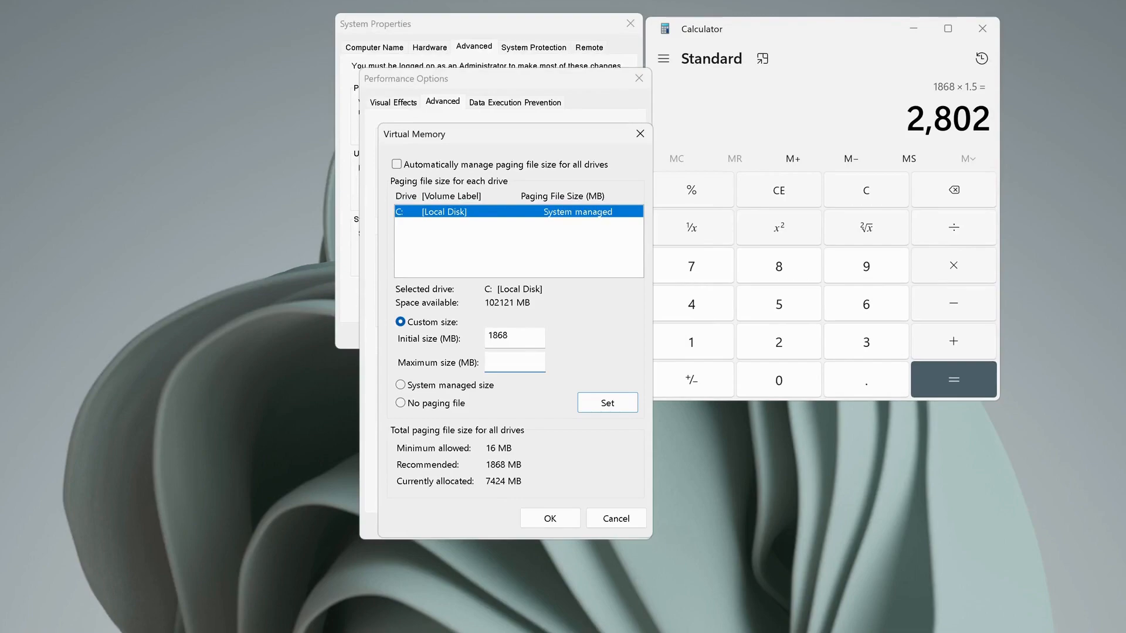
type("2082")
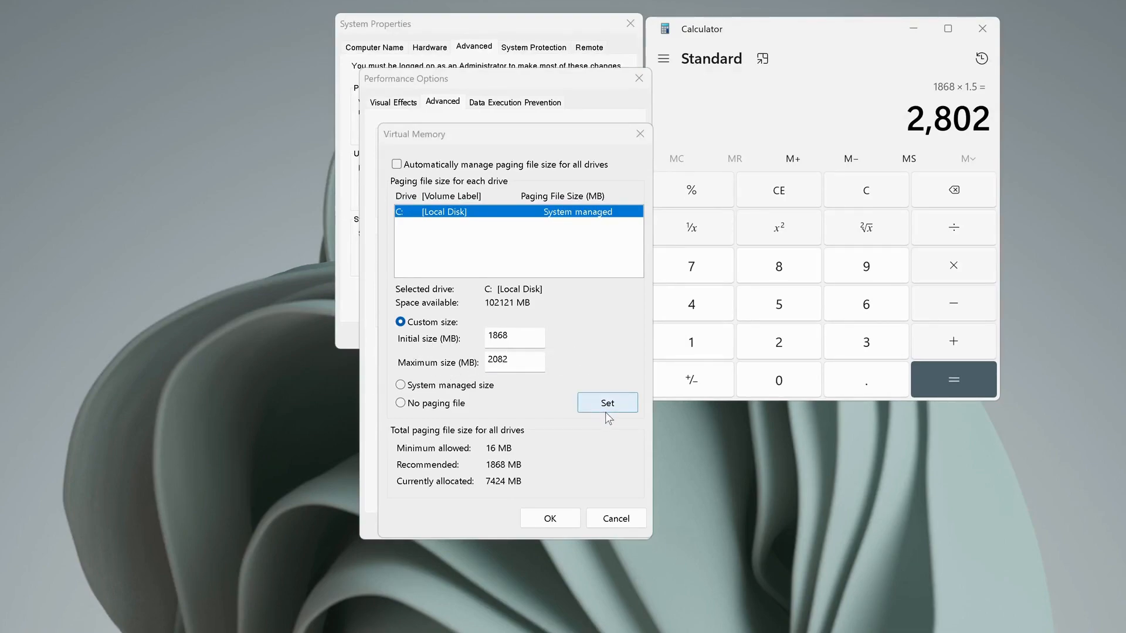
left_click(606, 402)
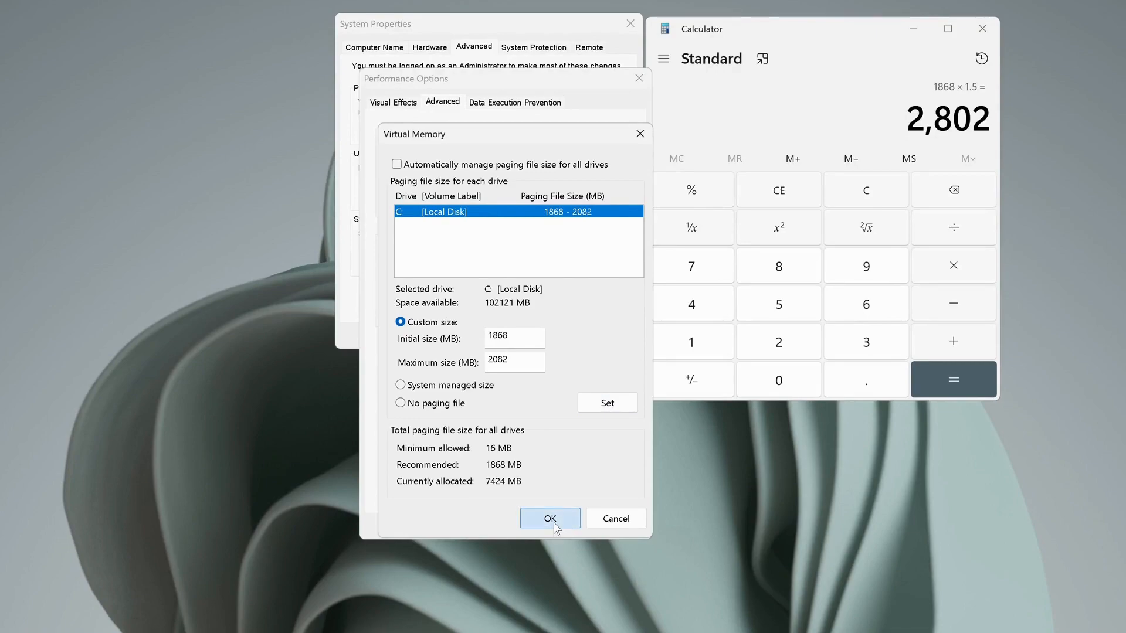
left_click(550, 518)
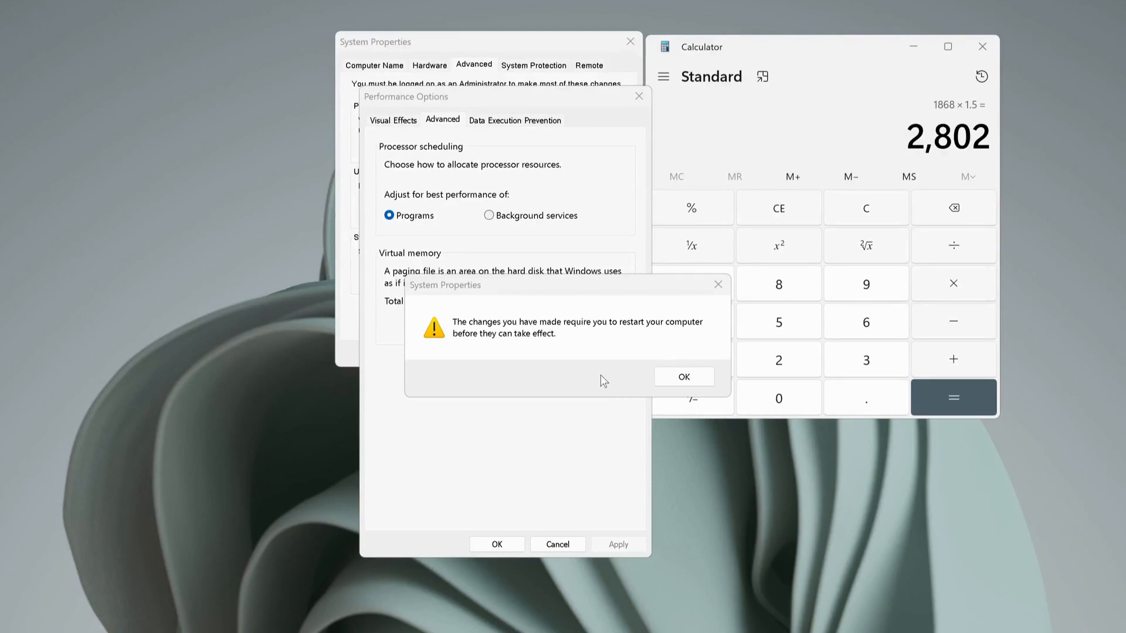
mouse_move(571, 360)
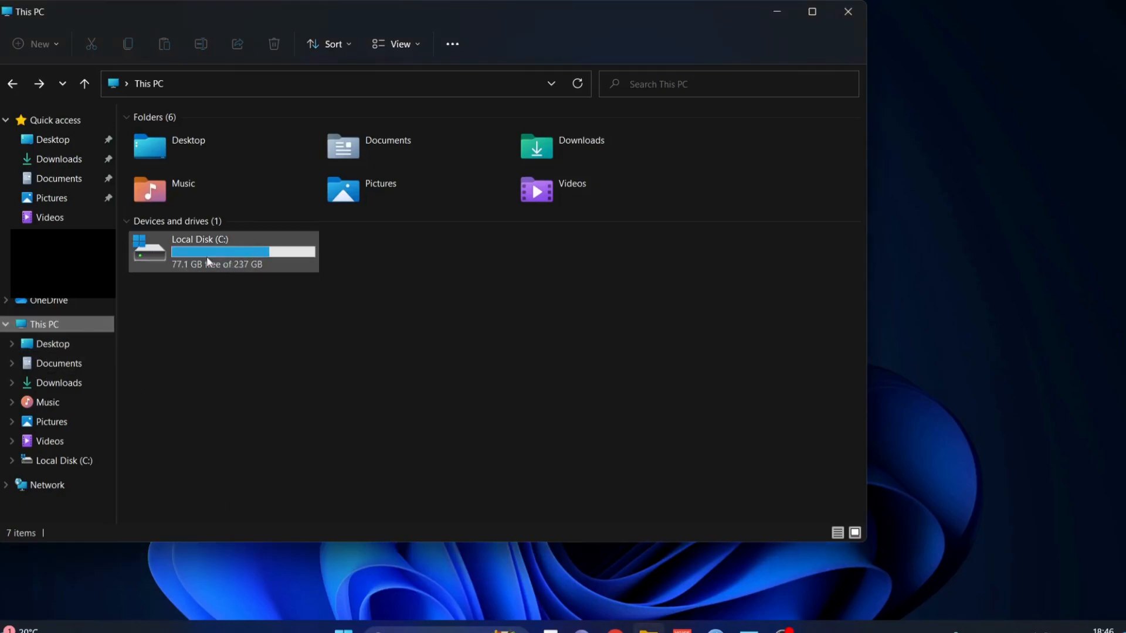
Browse from Local Disk (C:) into the Steam folder and begin marking files for removal.
left_click(222, 251)
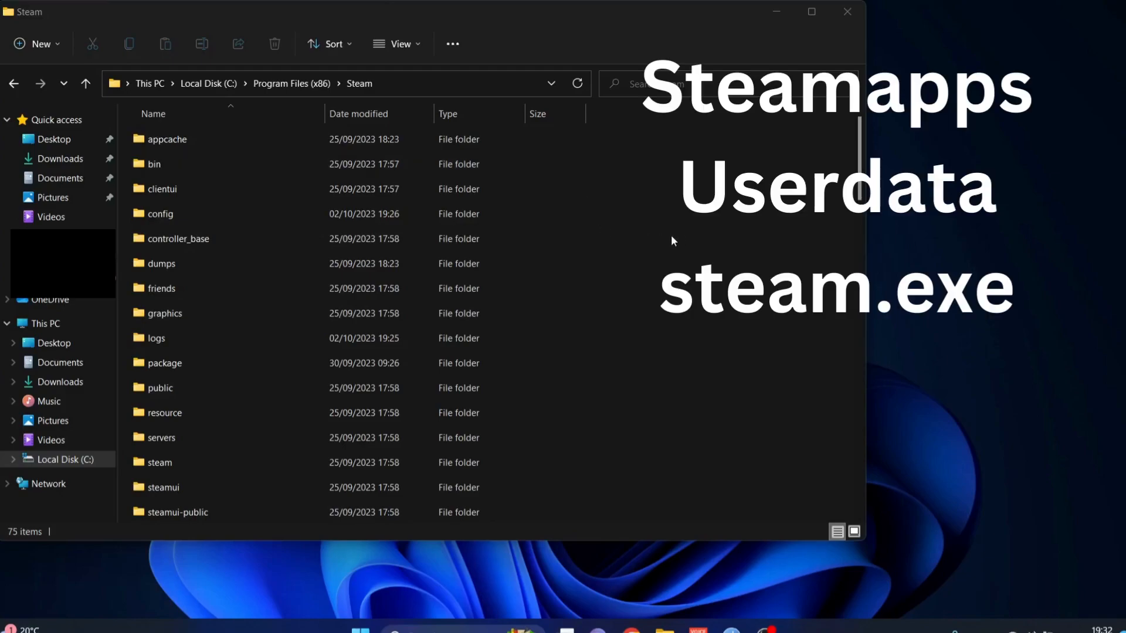
mouse_move(695, 231)
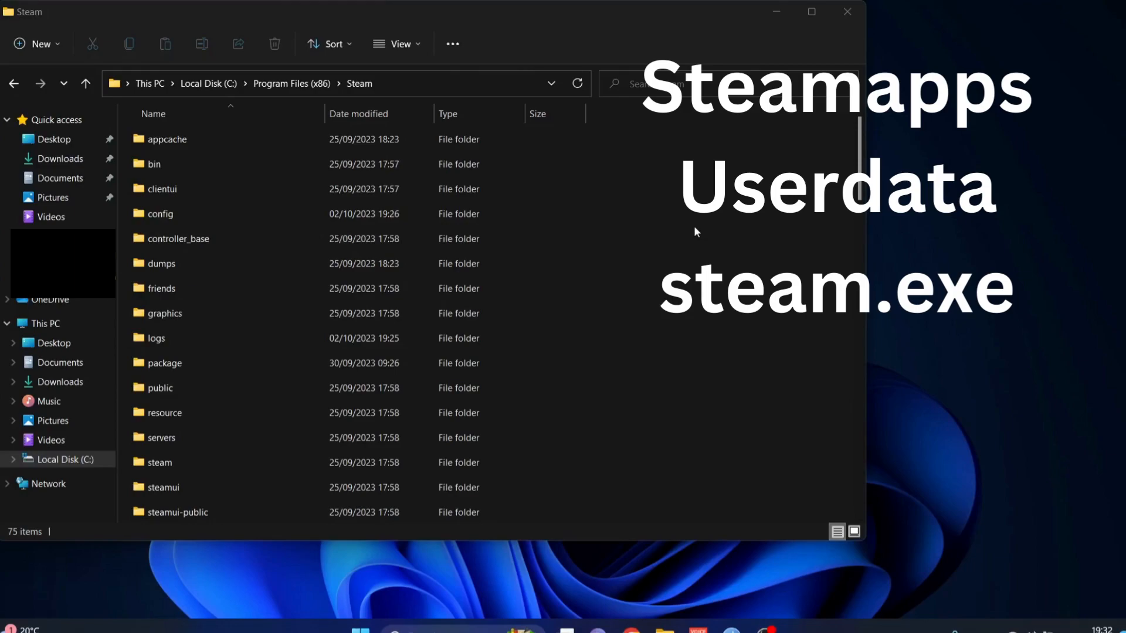
left_click(164, 313)
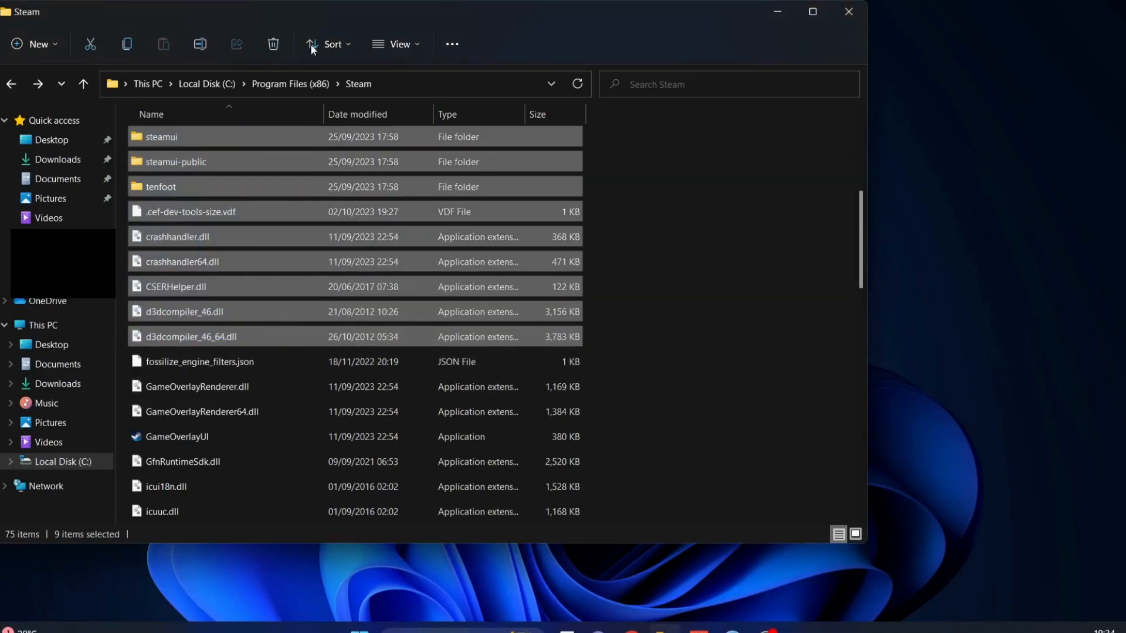
mouse_move(273, 44)
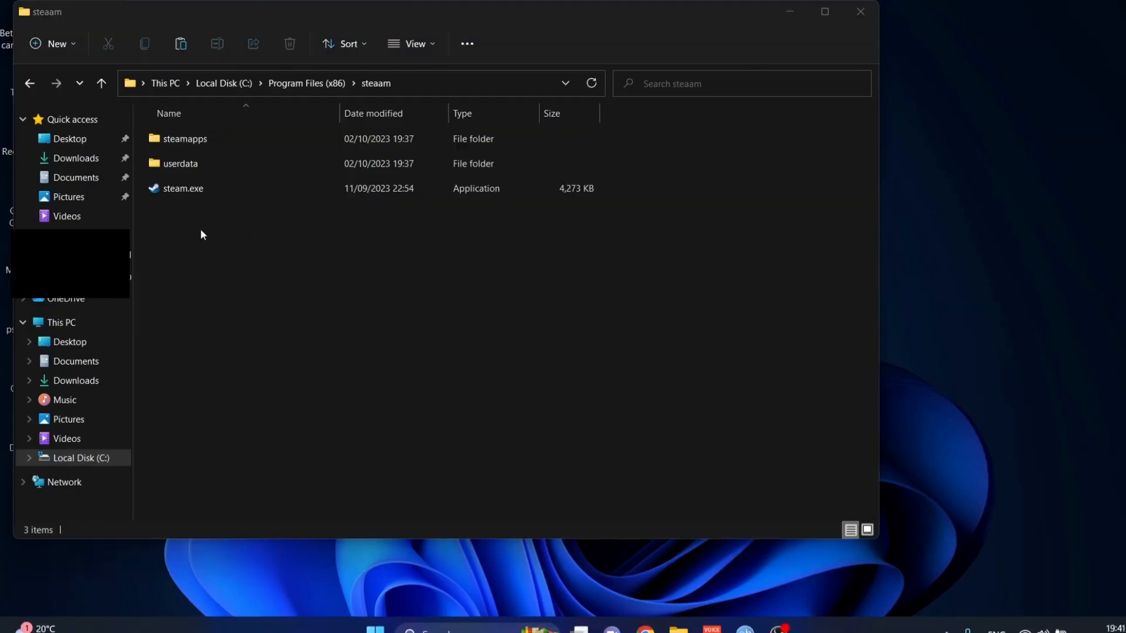
mouse_move(218, 269)
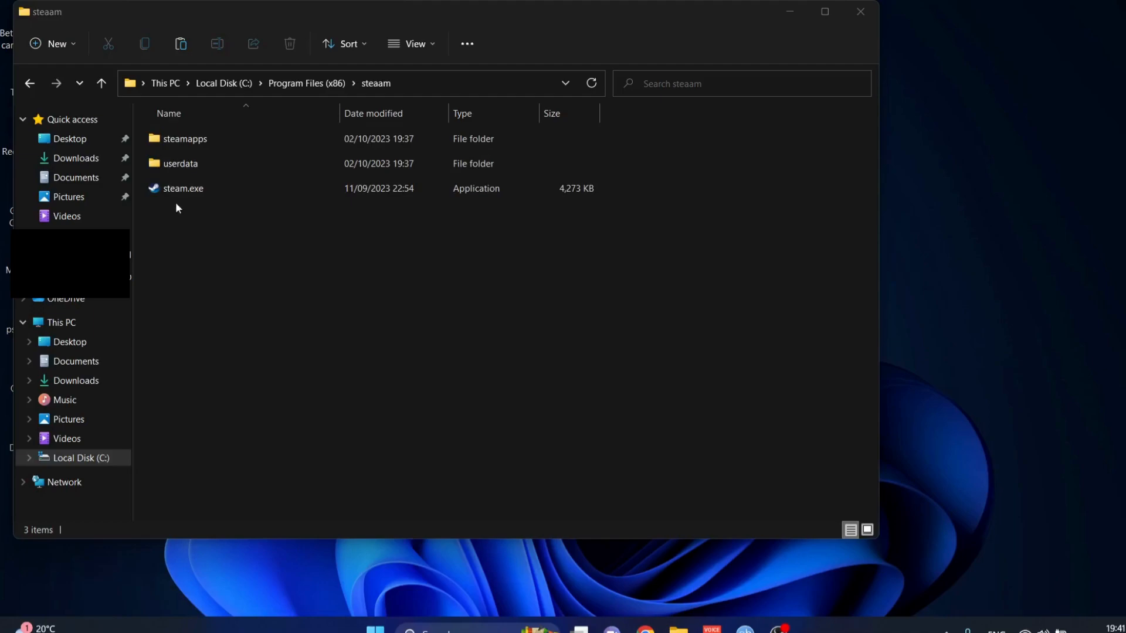
mouse_move(257, 204)
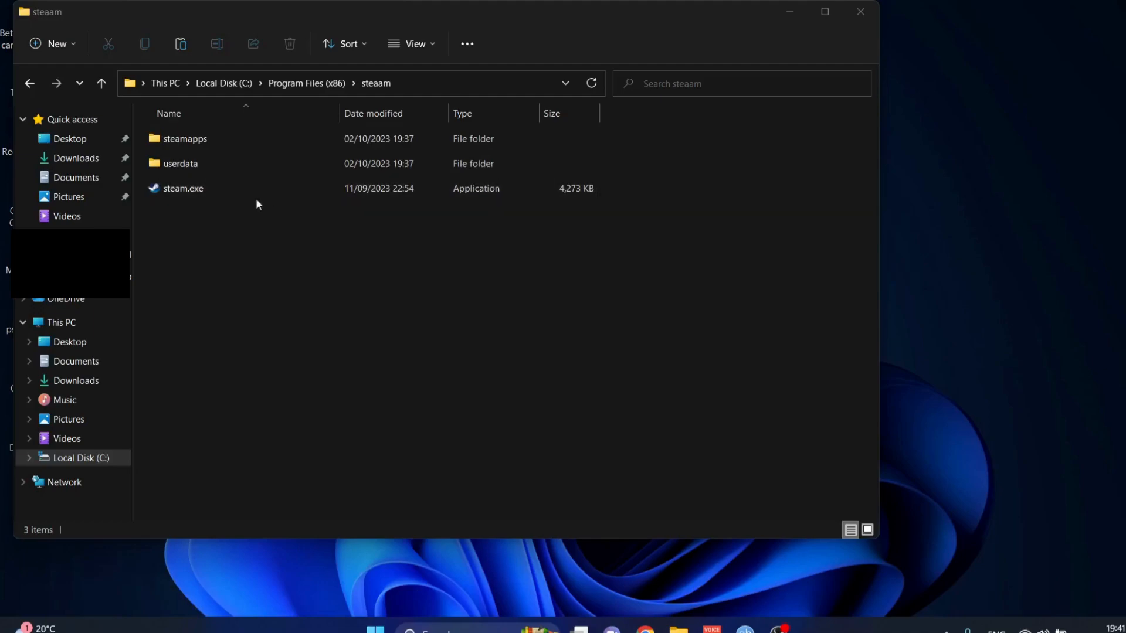
Close the Steam folder, leaving only steamapps, userdata and steam.exe, back to the desktop.
left_click(860, 11)
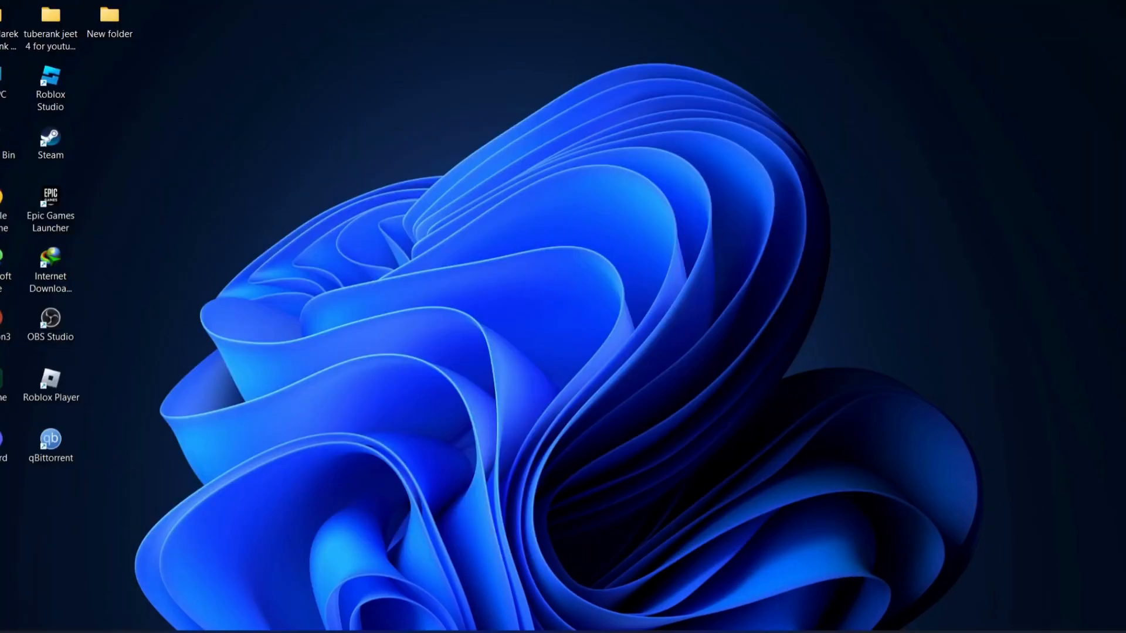